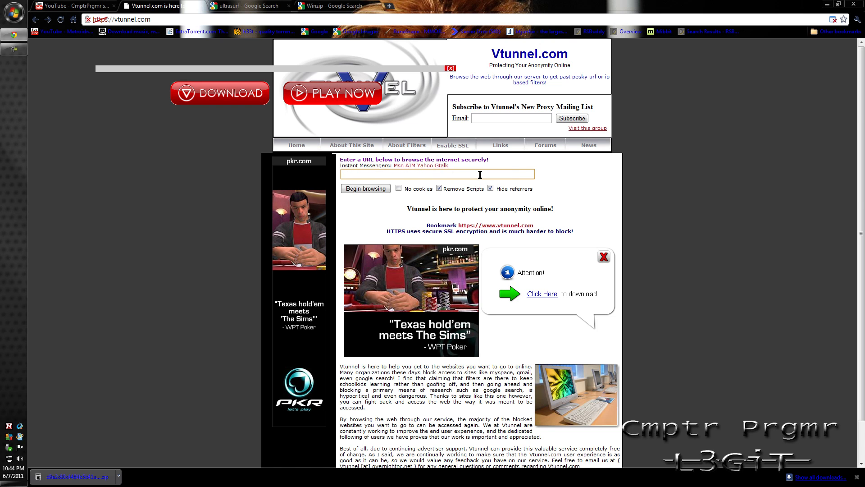
# Paste the copied ultrareach.com link into Vtunnel and browse to the Ultrasurf homepage.
pyautogui.click(246, 5)
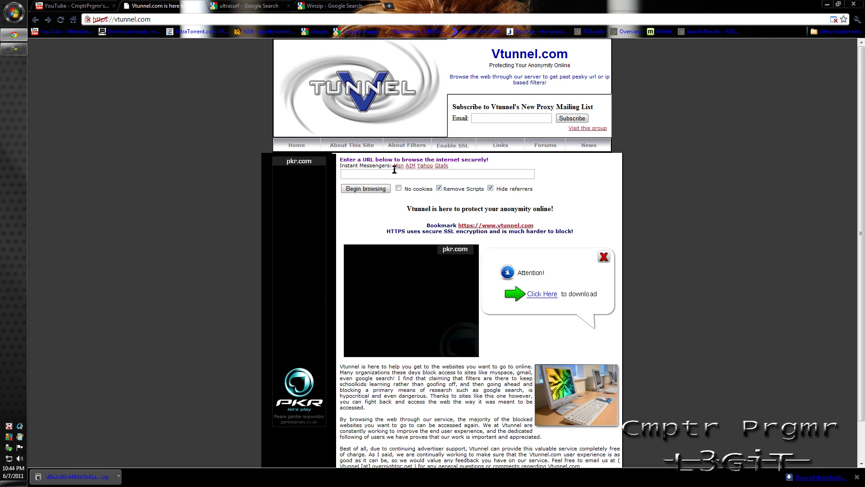
pyautogui.rightClick(437, 174)
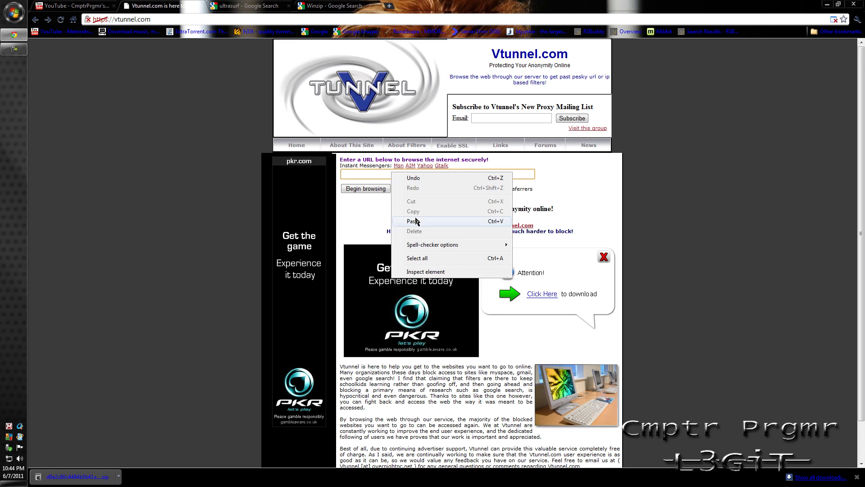
pyautogui.click(414, 221)
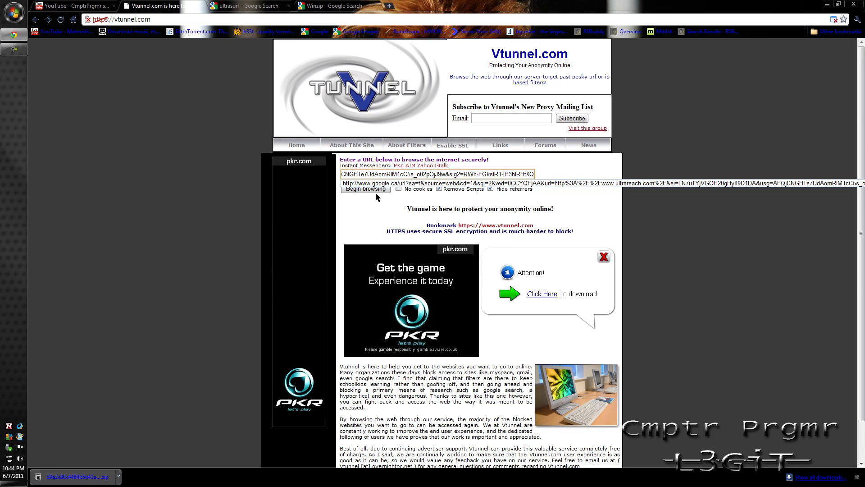
pyautogui.click(365, 189)
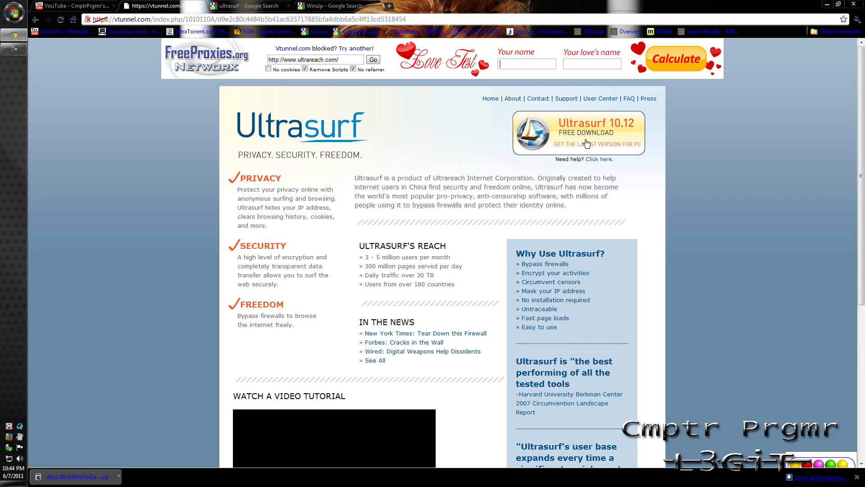
# Download Ultrasurf 10.12 and save the zip archive to the desktop.
pyautogui.click(578, 133)
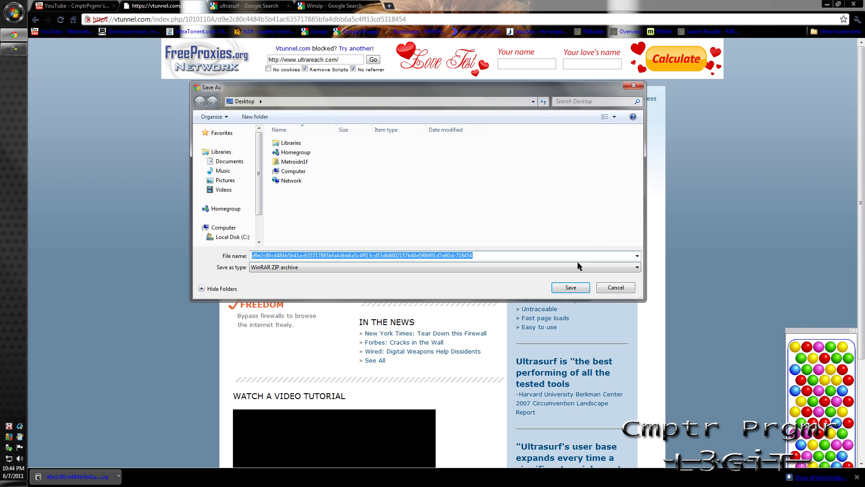
pyautogui.click(570, 287)
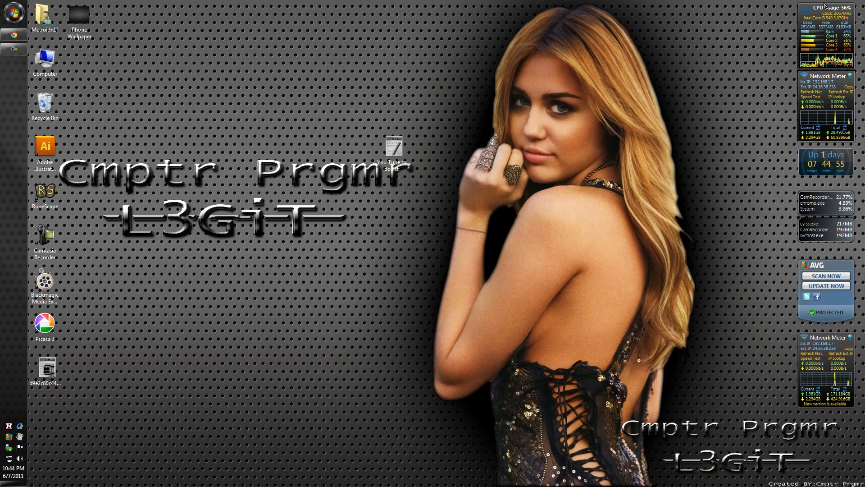
pyautogui.click(45, 368)
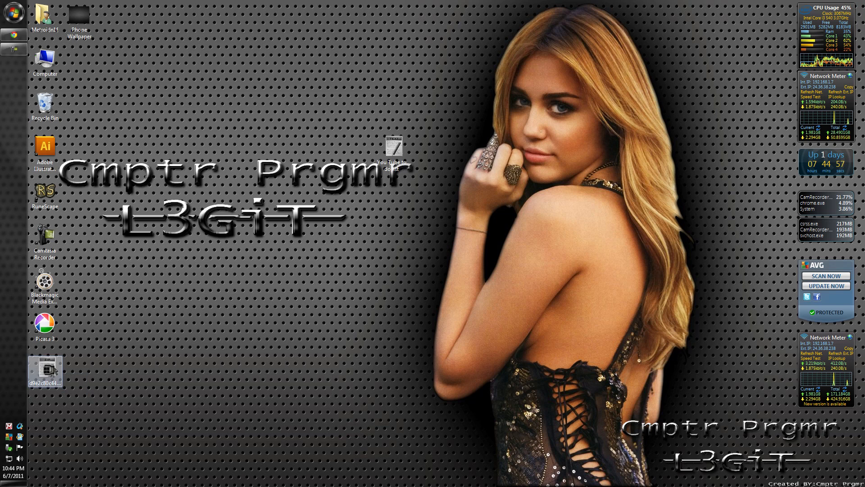
pyautogui.click(46, 370)
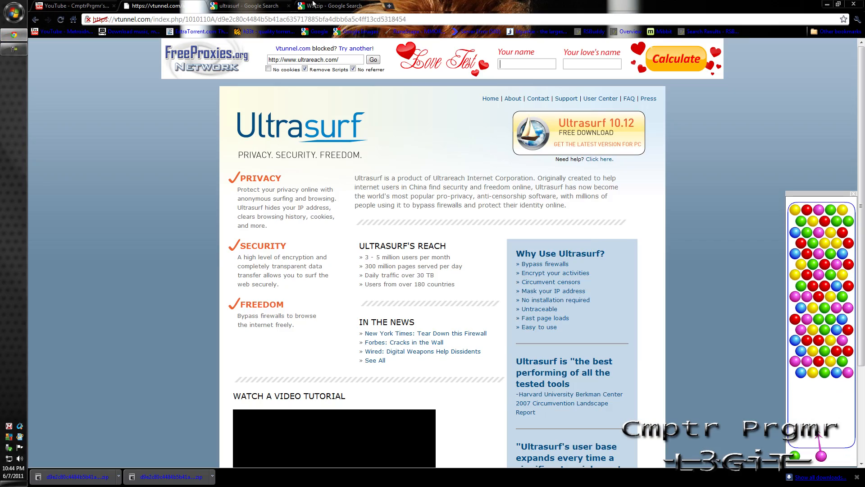
pyautogui.click(332, 6)
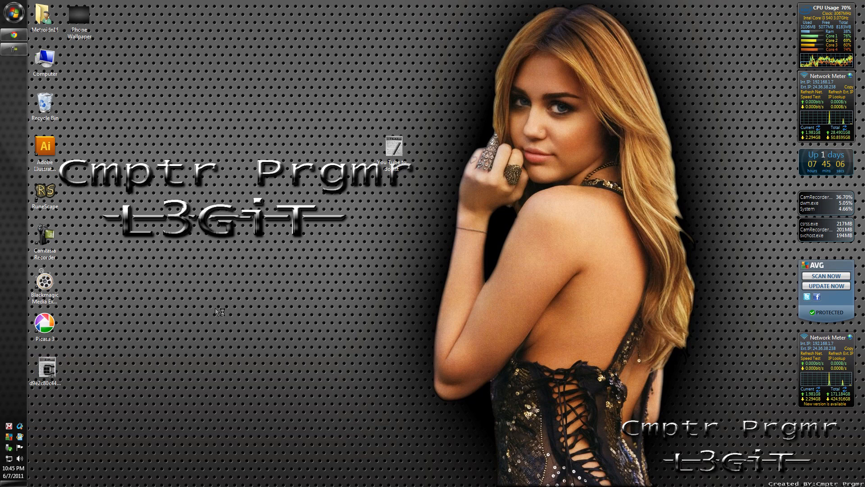
# Open the downloaded zip and launch the extracted UltraSurf until it connects to its server.
pyautogui.doubleClick(45, 367)
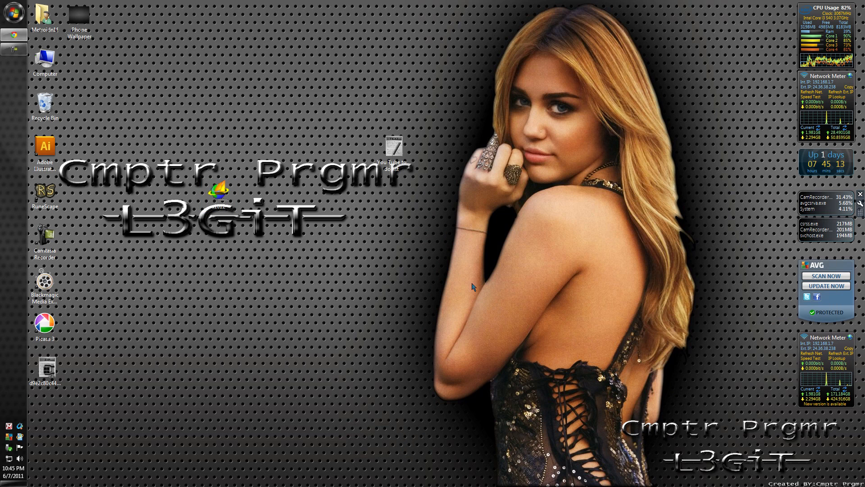
pyautogui.rightClick(45, 367)
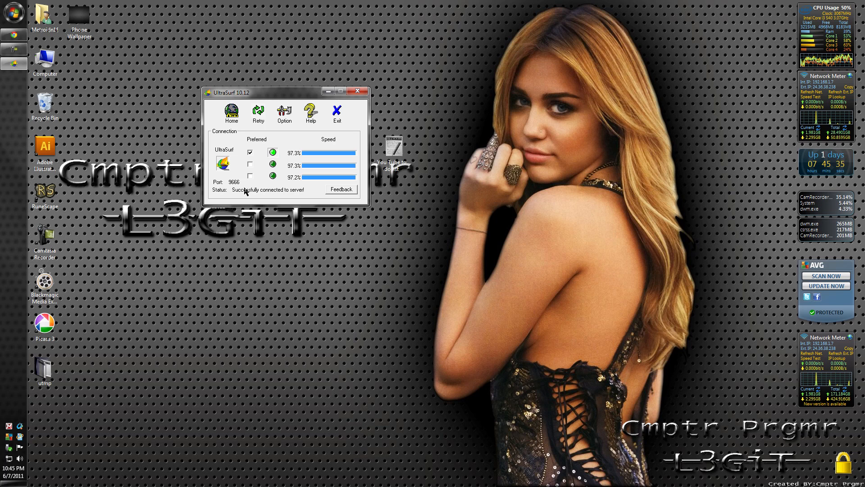
pyautogui.moveTo(271, 130)
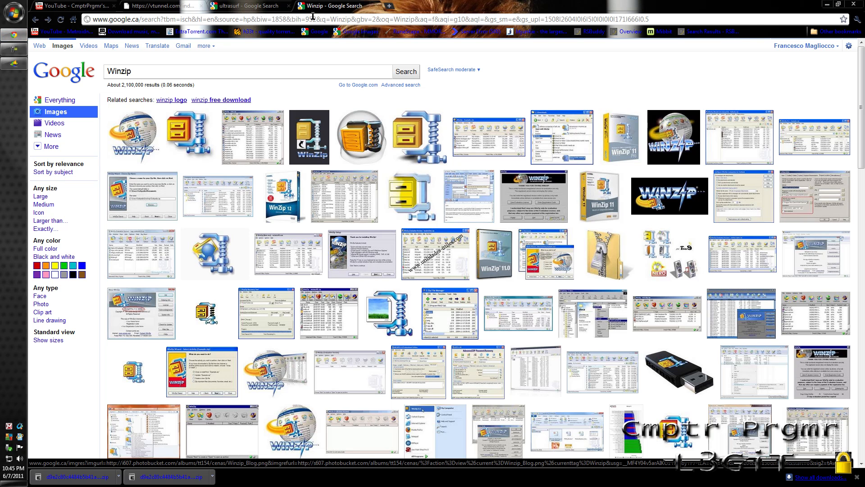
pyautogui.moveTo(319, 32)
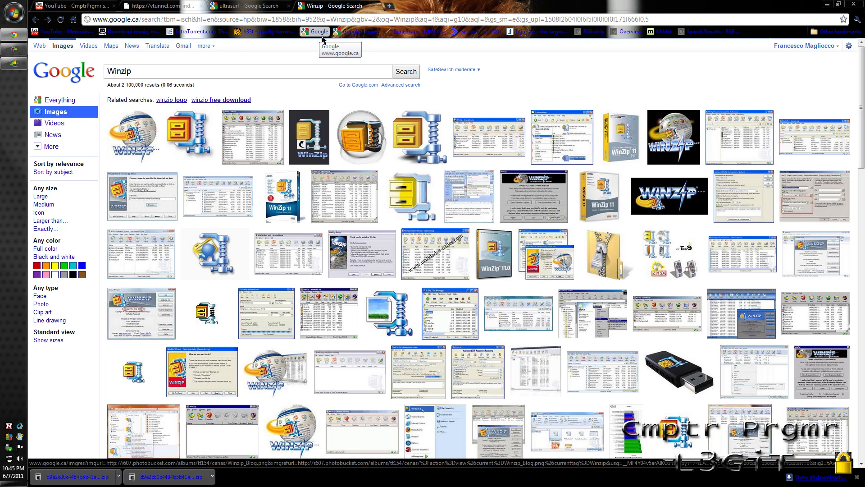
pyautogui.moveTo(295, 43)
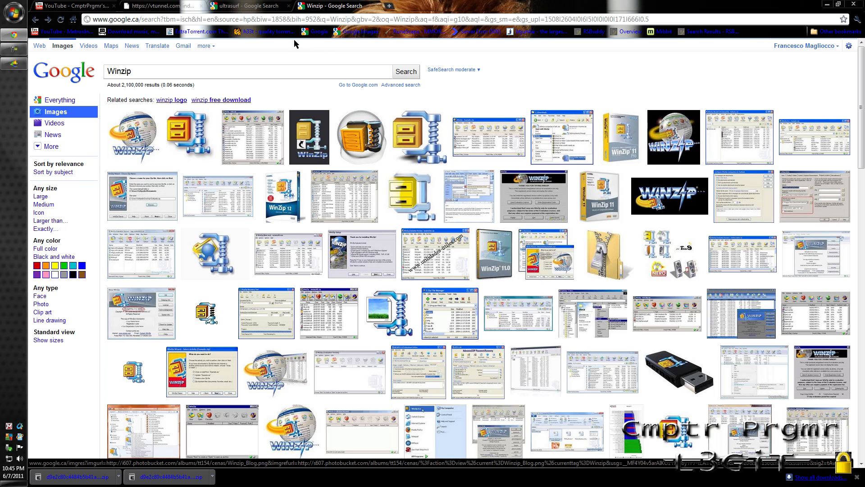
pyautogui.moveTo(311, 46)
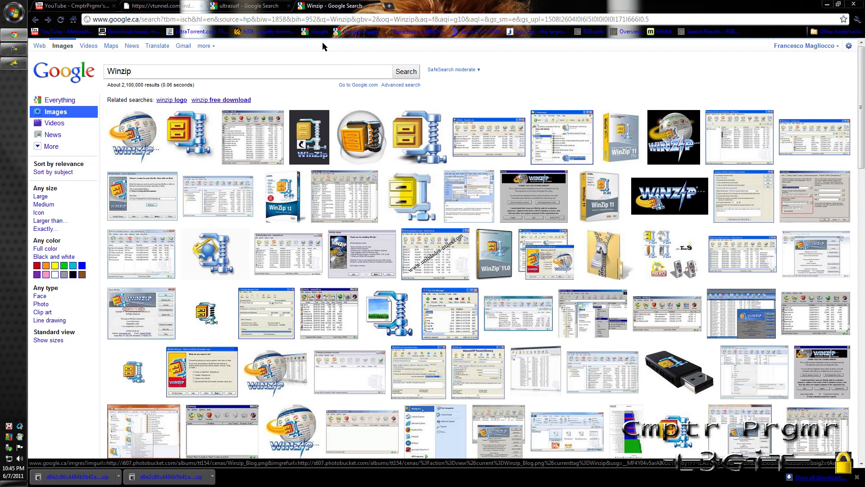
pyautogui.moveTo(324, 53)
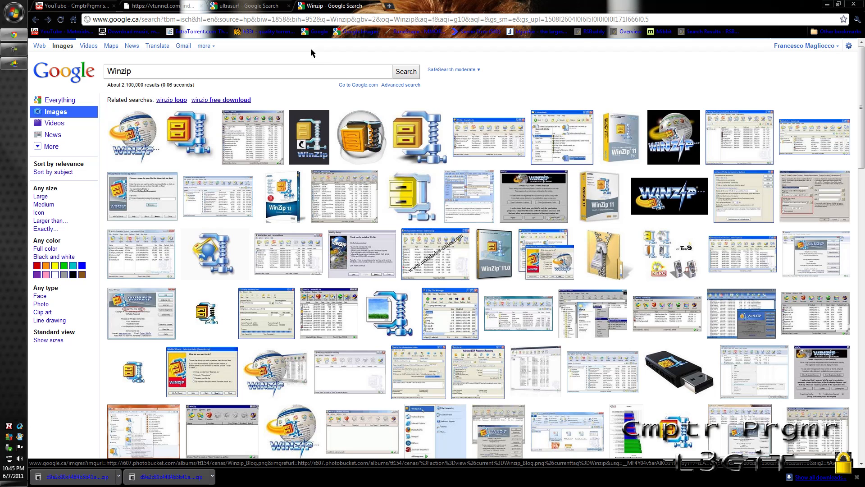